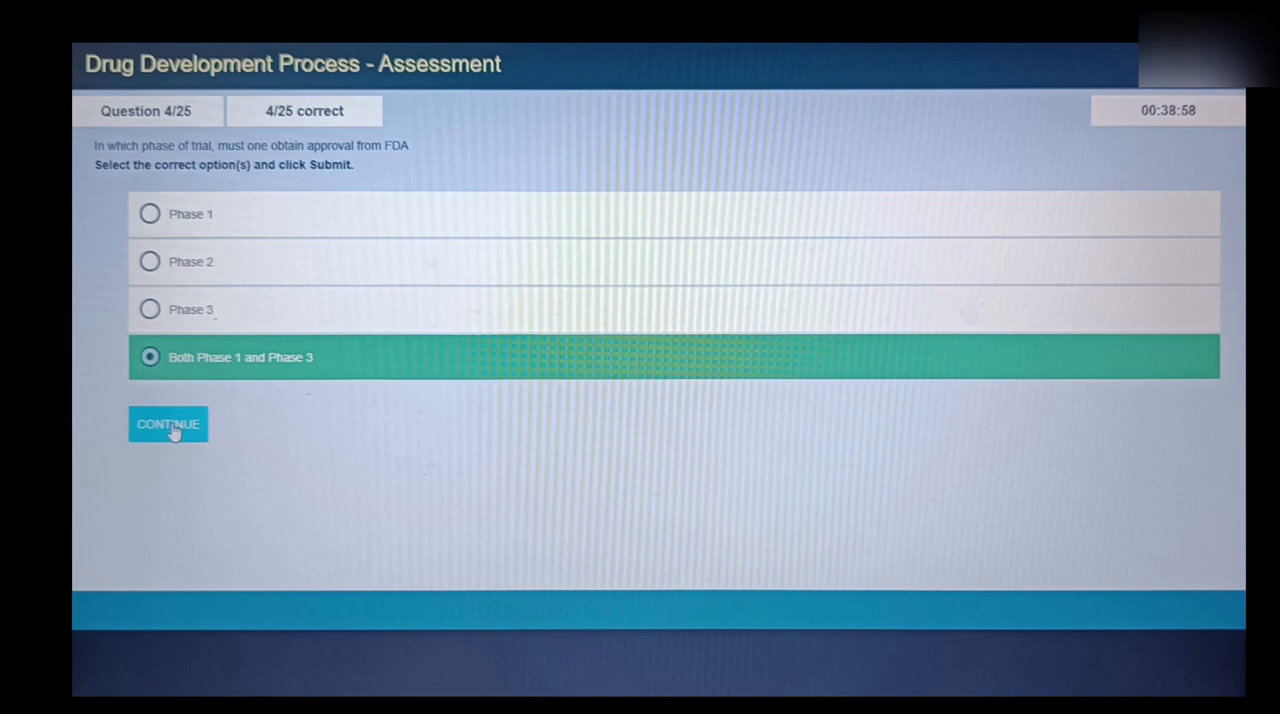
Answer questions 4 to 7 correctly, then submit Phase 1 for question 8
click(167, 424)
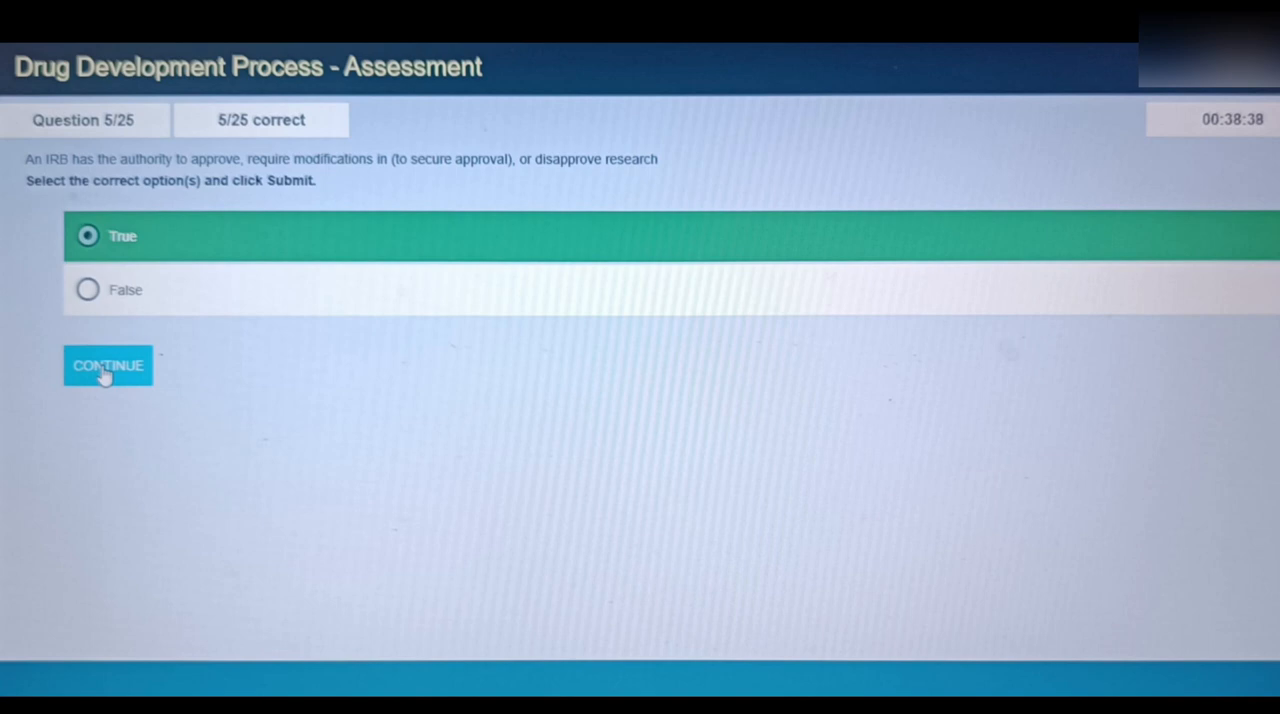
click(107, 365)
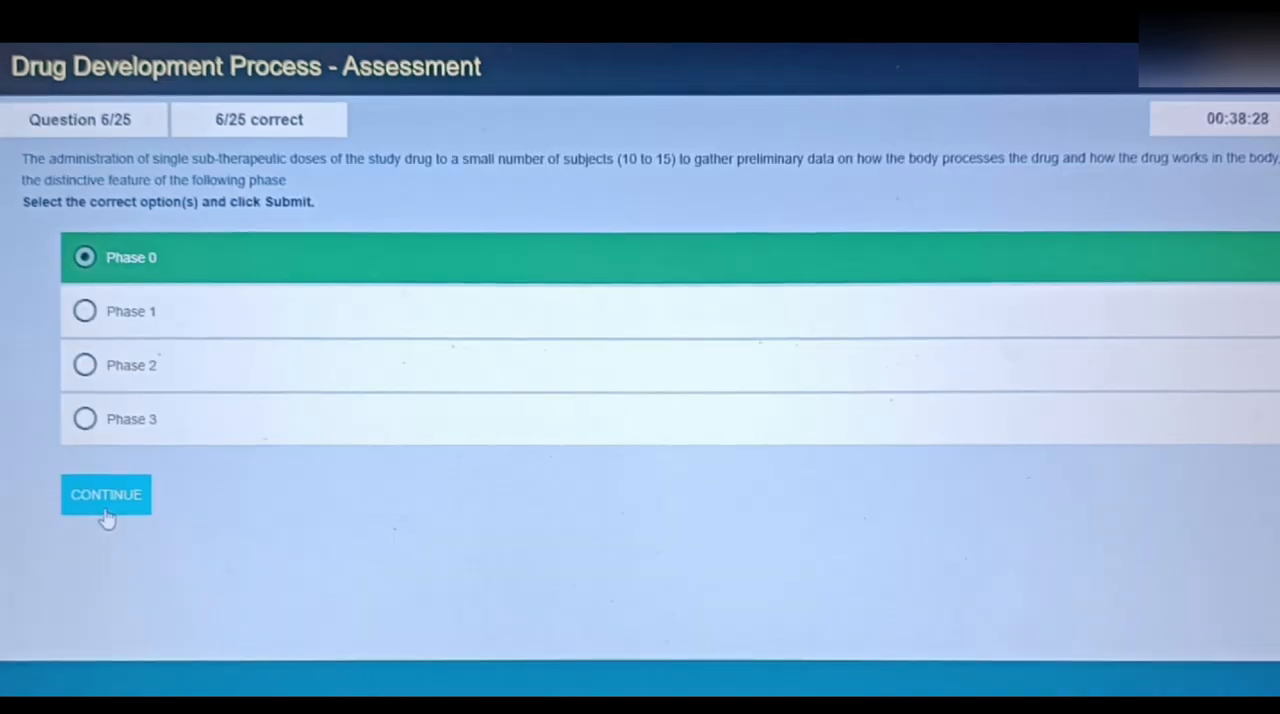
click(105, 494)
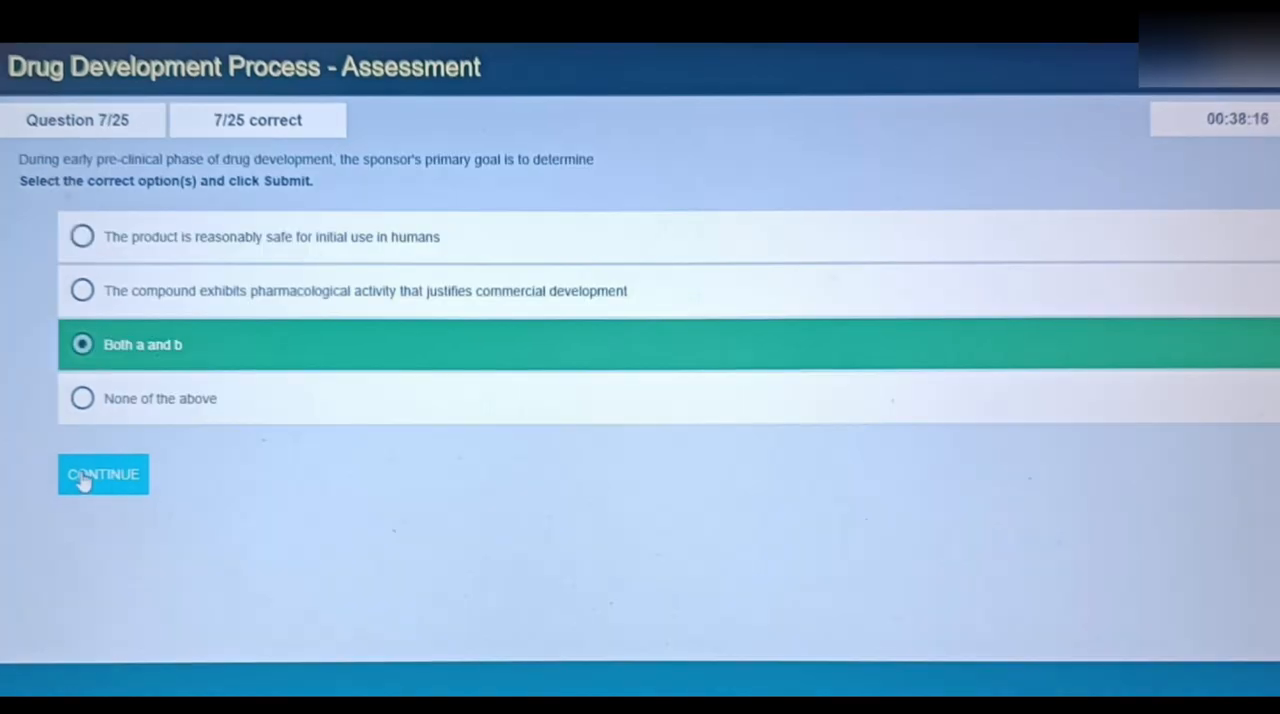
click(102, 474)
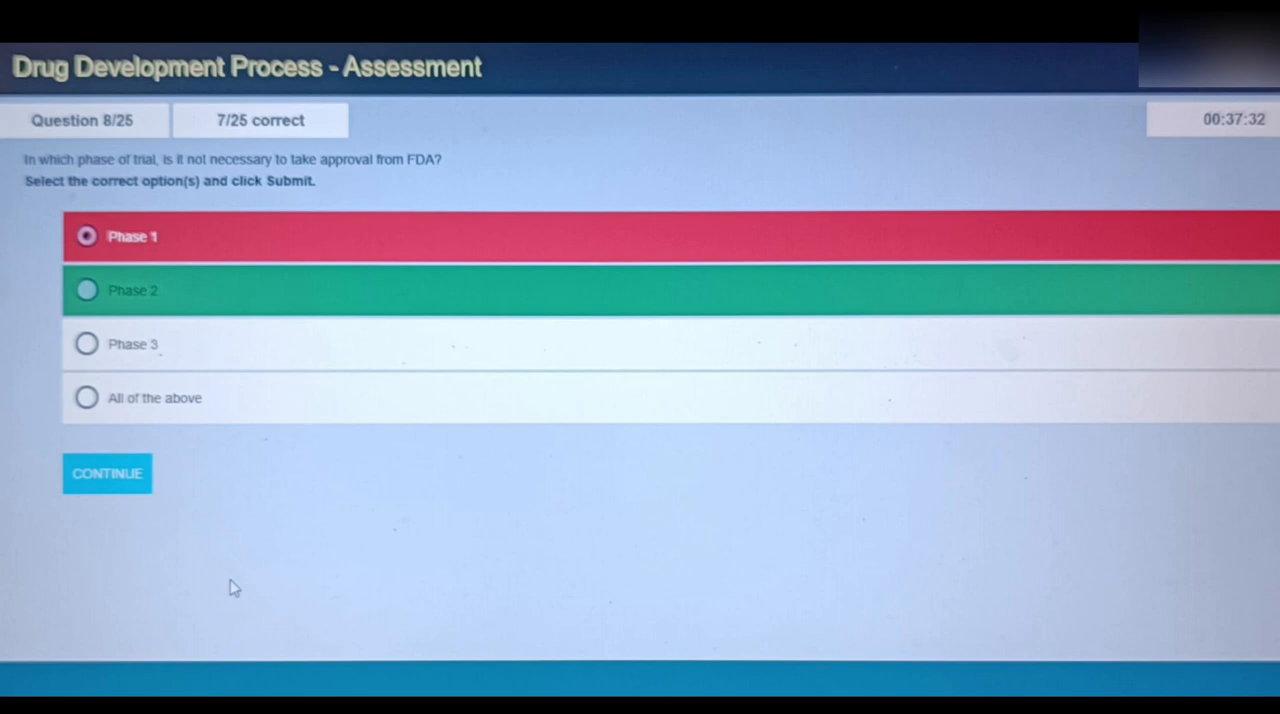
Answer questions 9 to 13, choosing All of the above on question 13
click(107, 473)
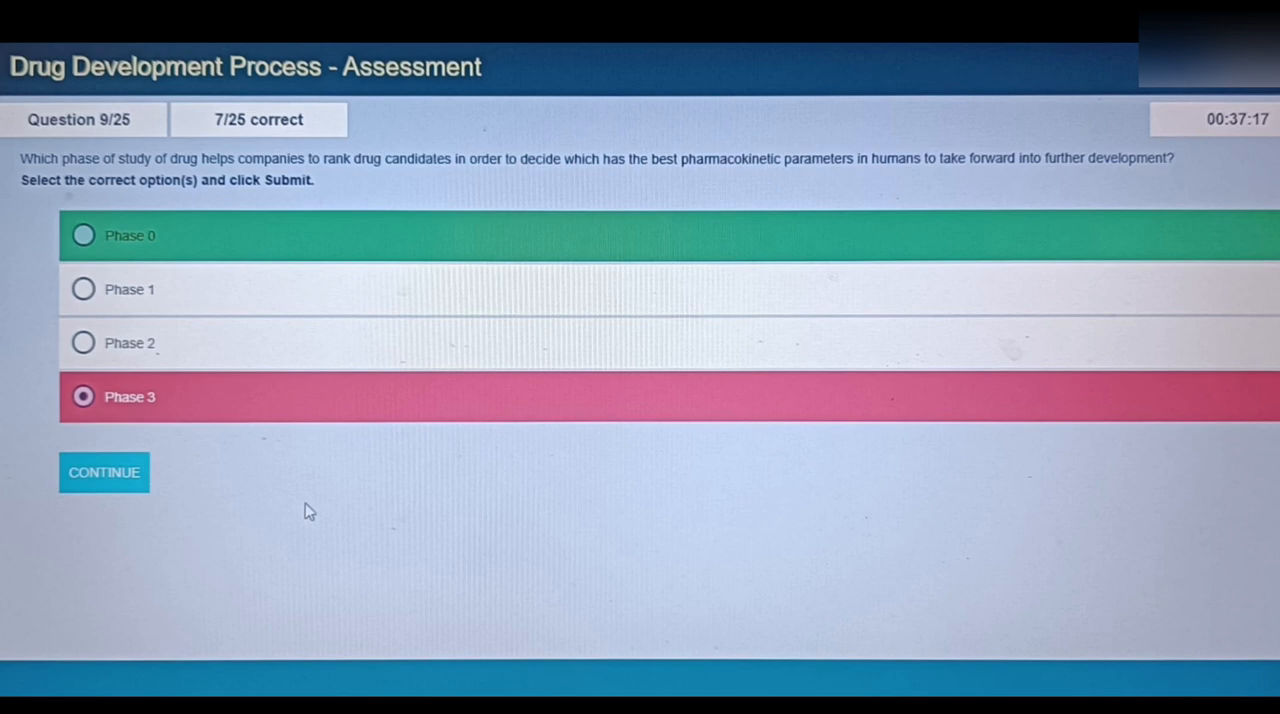
click(103, 472)
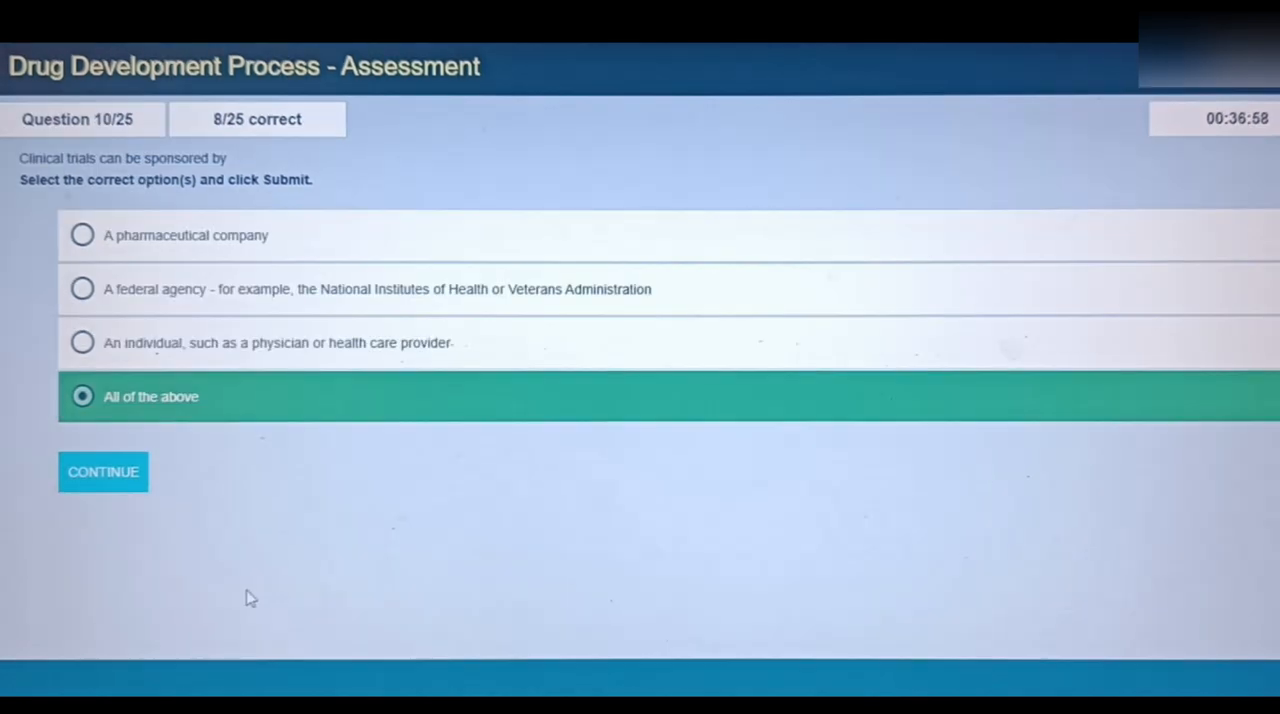
click(103, 471)
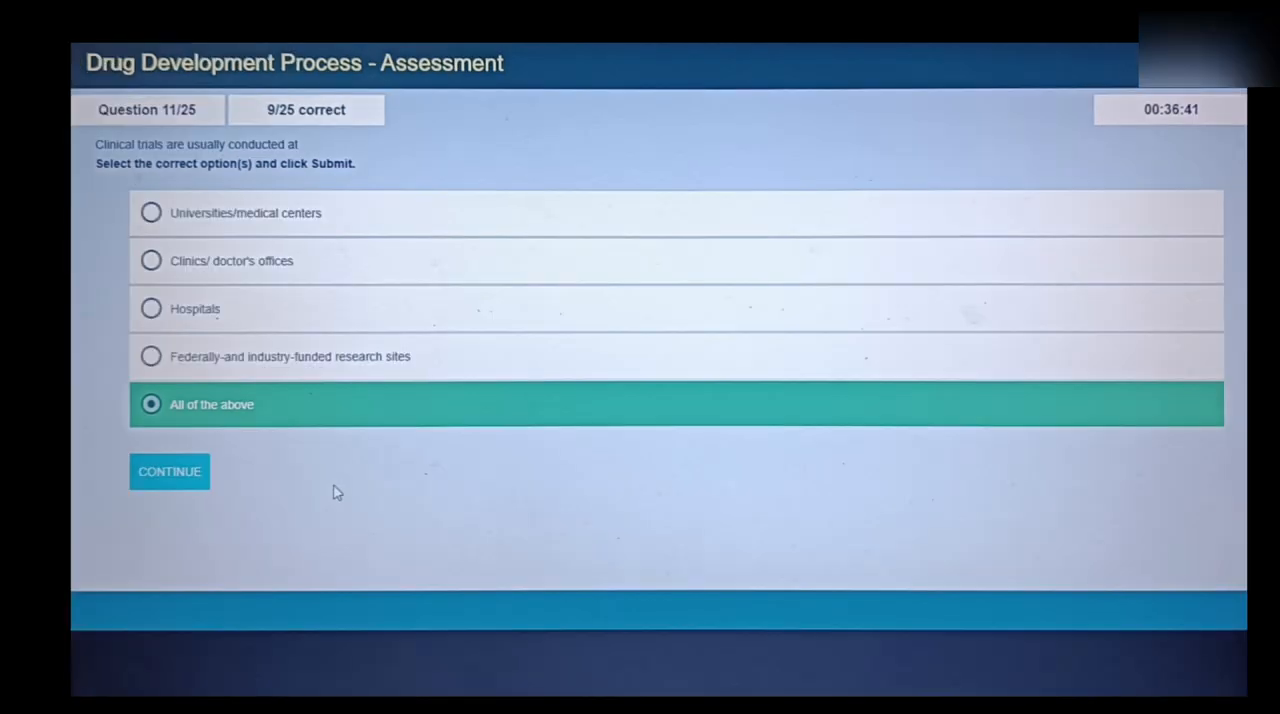
click(169, 471)
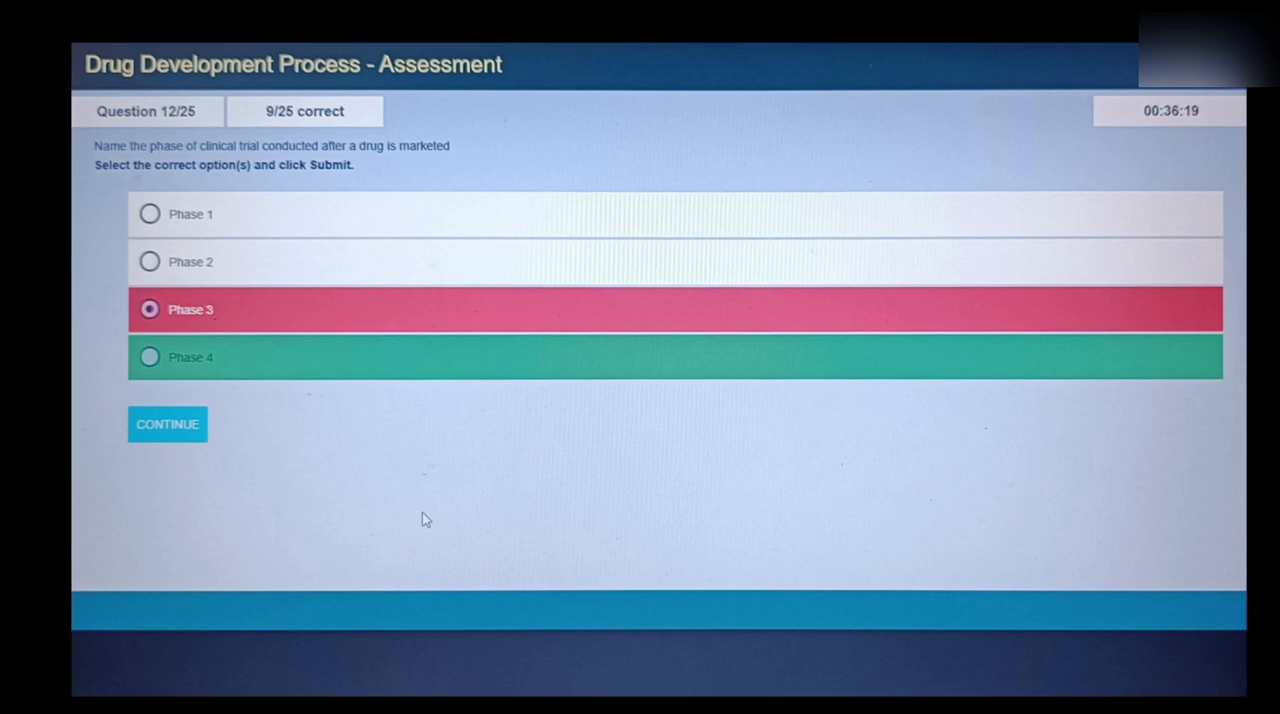
click(167, 424)
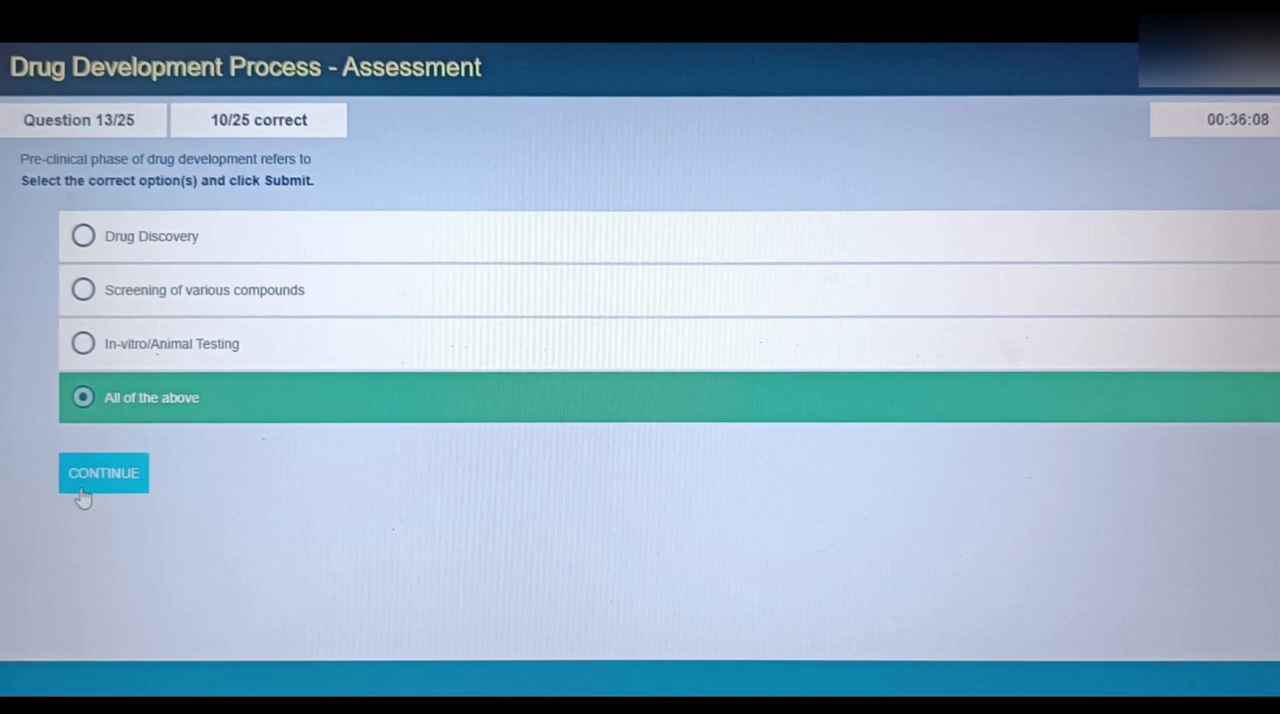
Answer questions 14 to 19 correctly, choosing All of the above on question 19
click(103, 472)
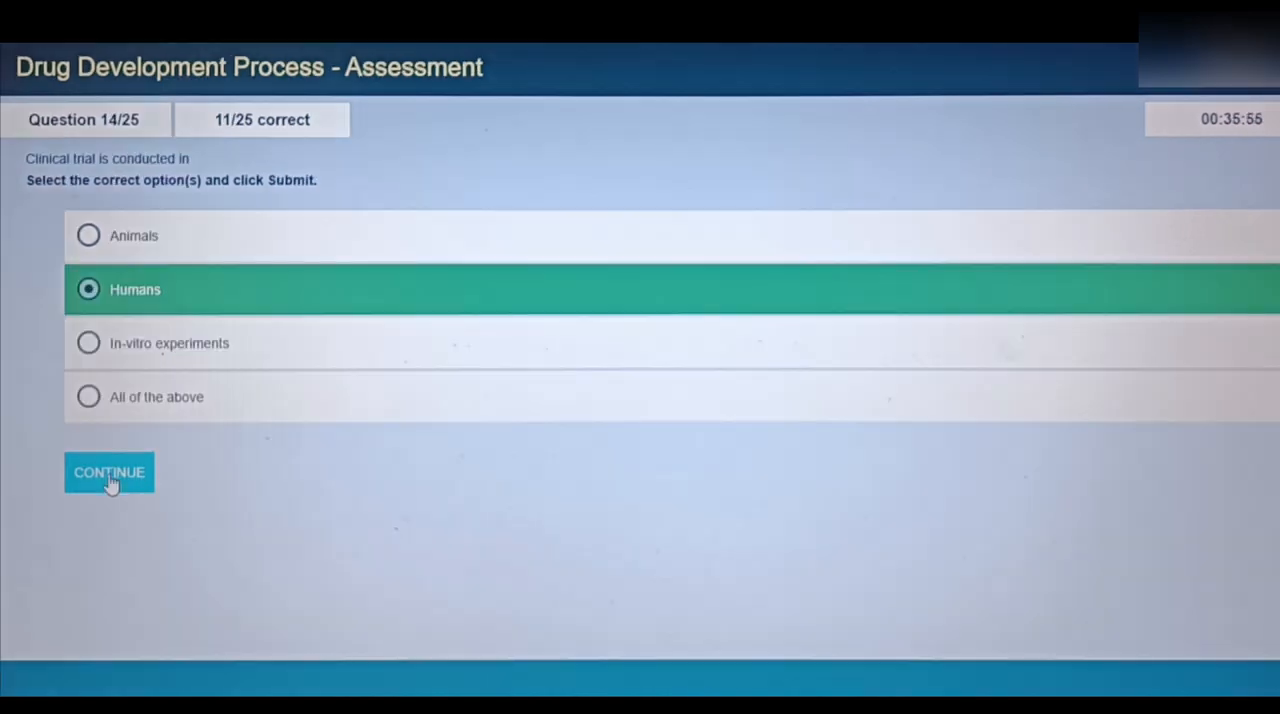
click(108, 472)
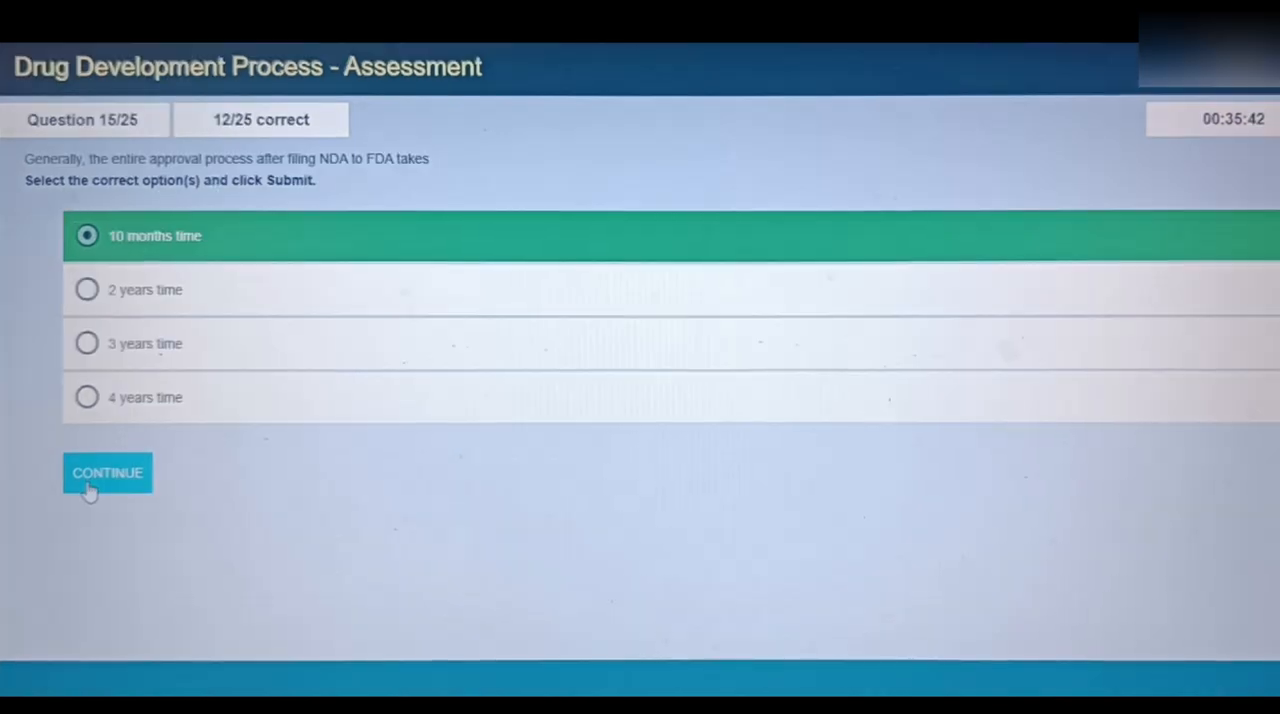
click(107, 472)
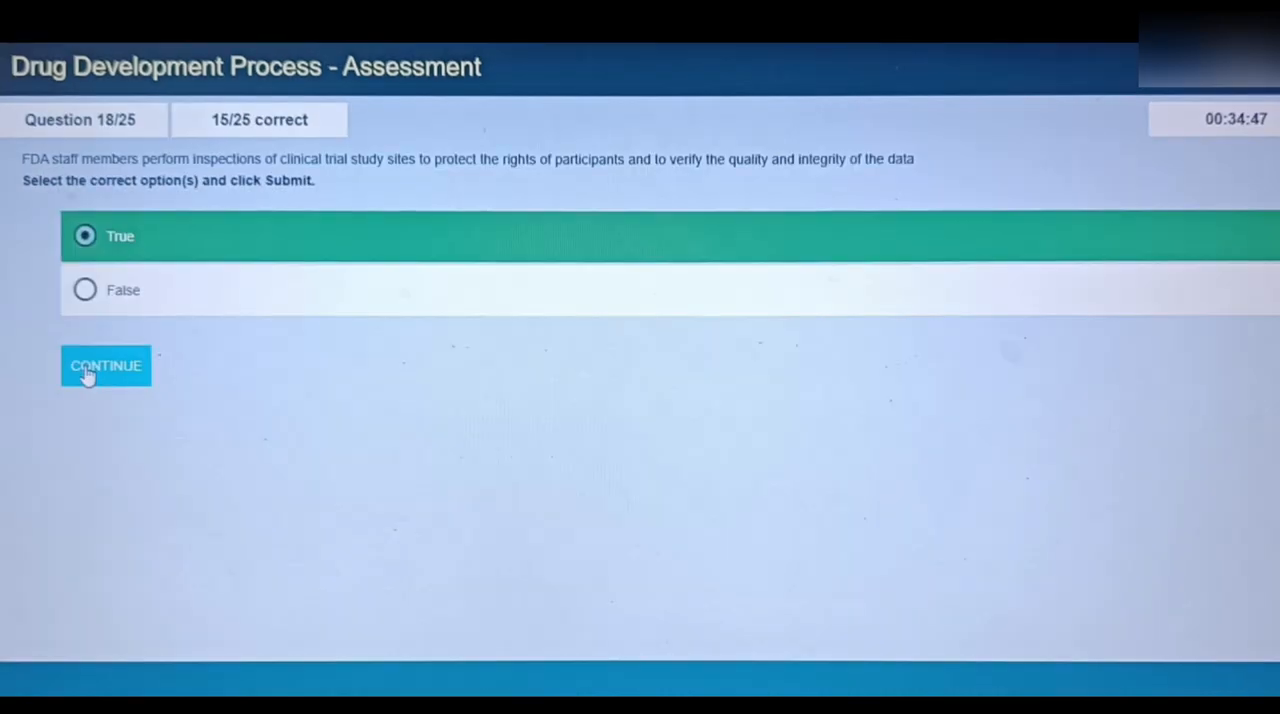
click(105, 366)
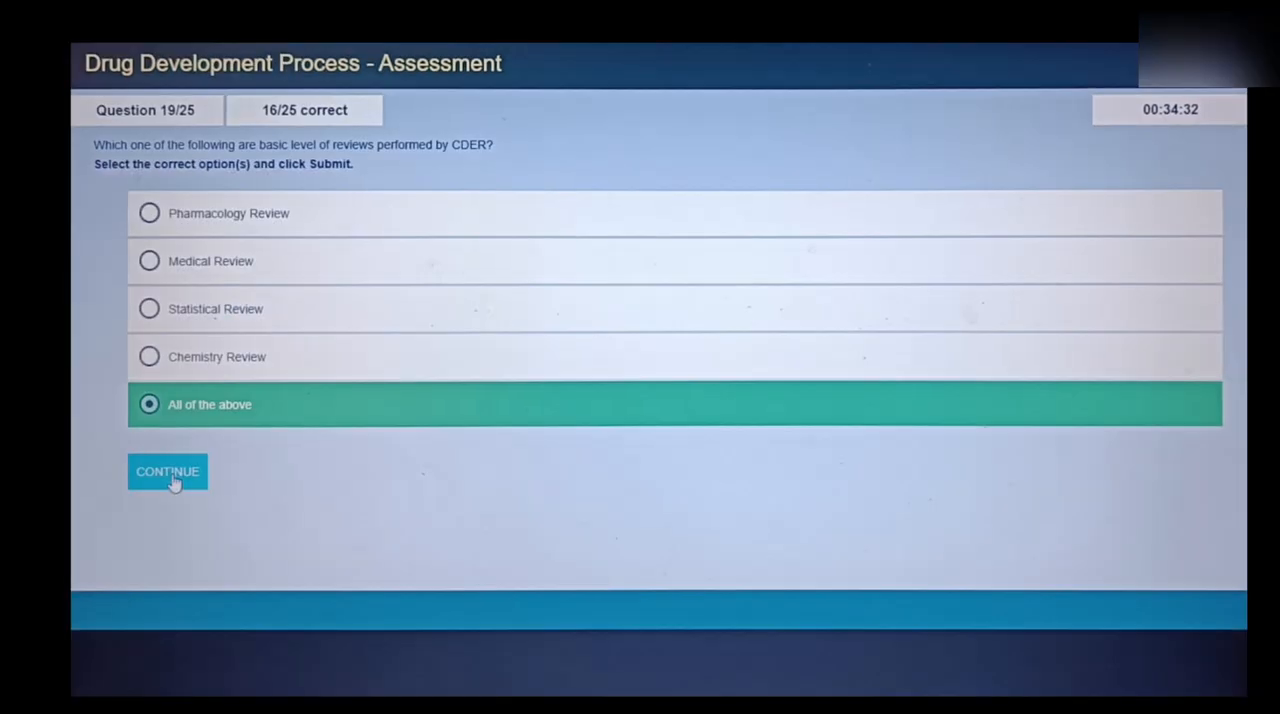
Answer questions 20 to 23, choosing All of the above on question 23
click(167, 471)
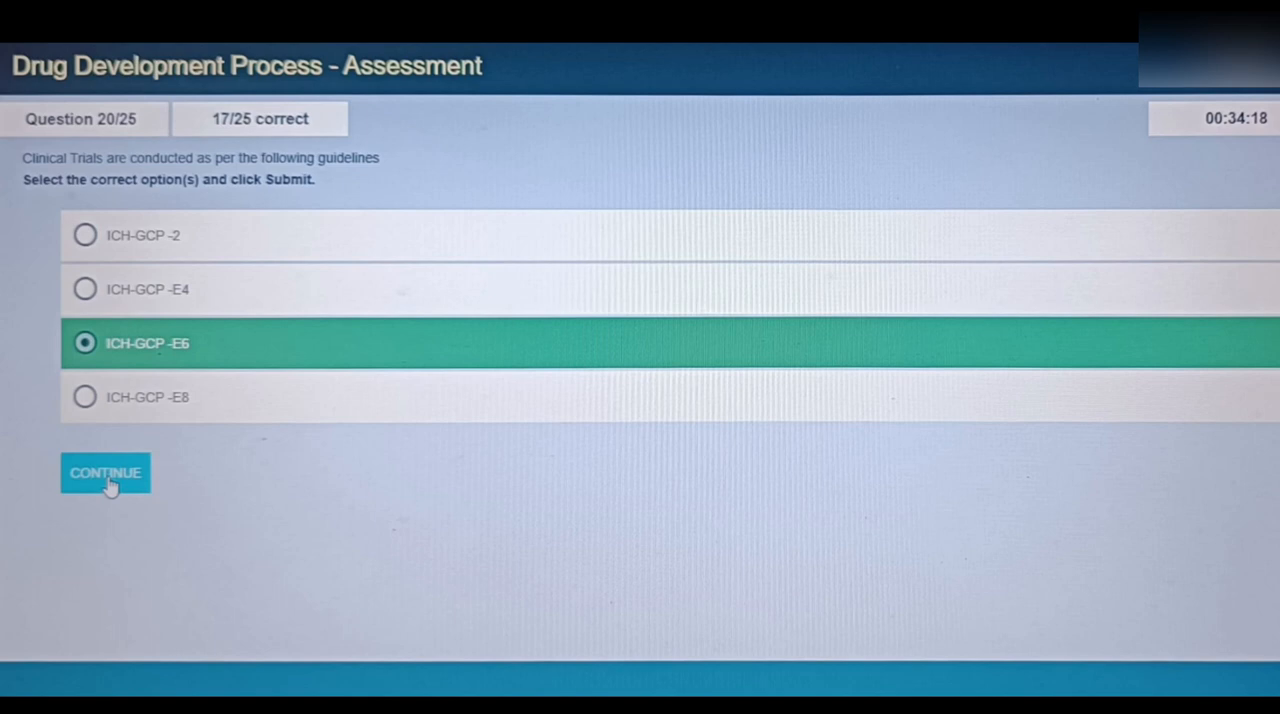
click(105, 472)
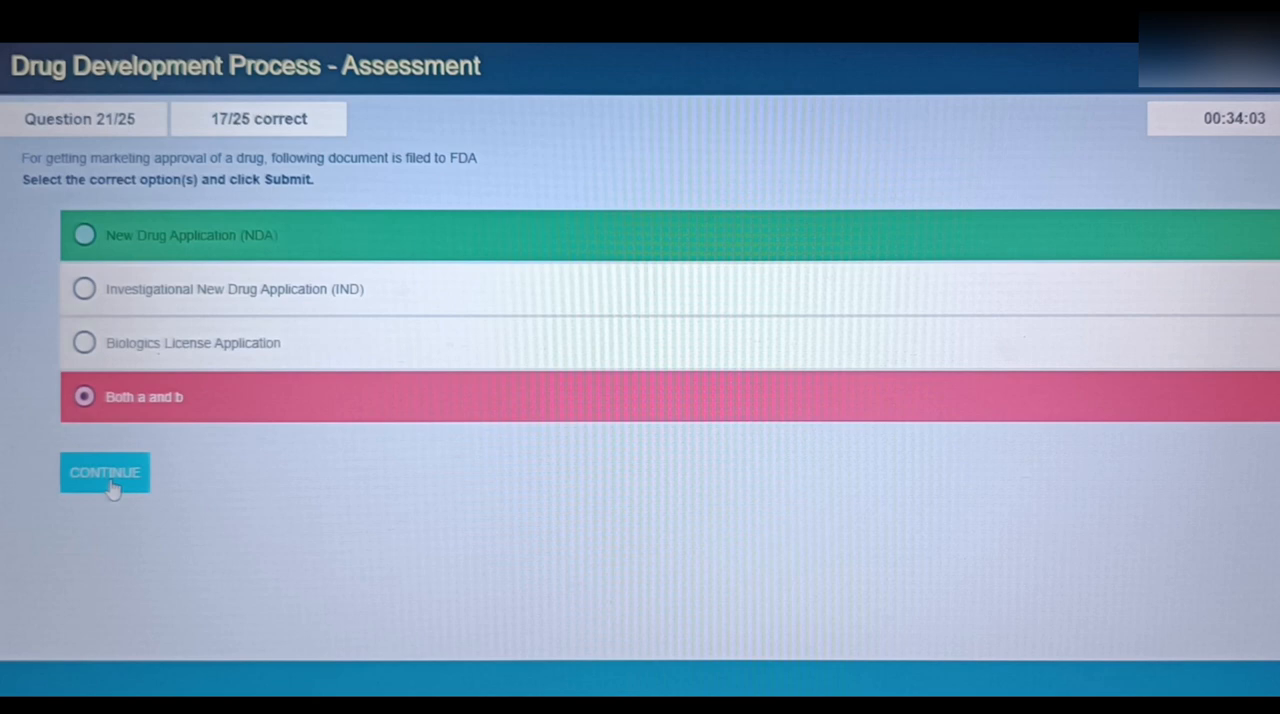
click(104, 472)
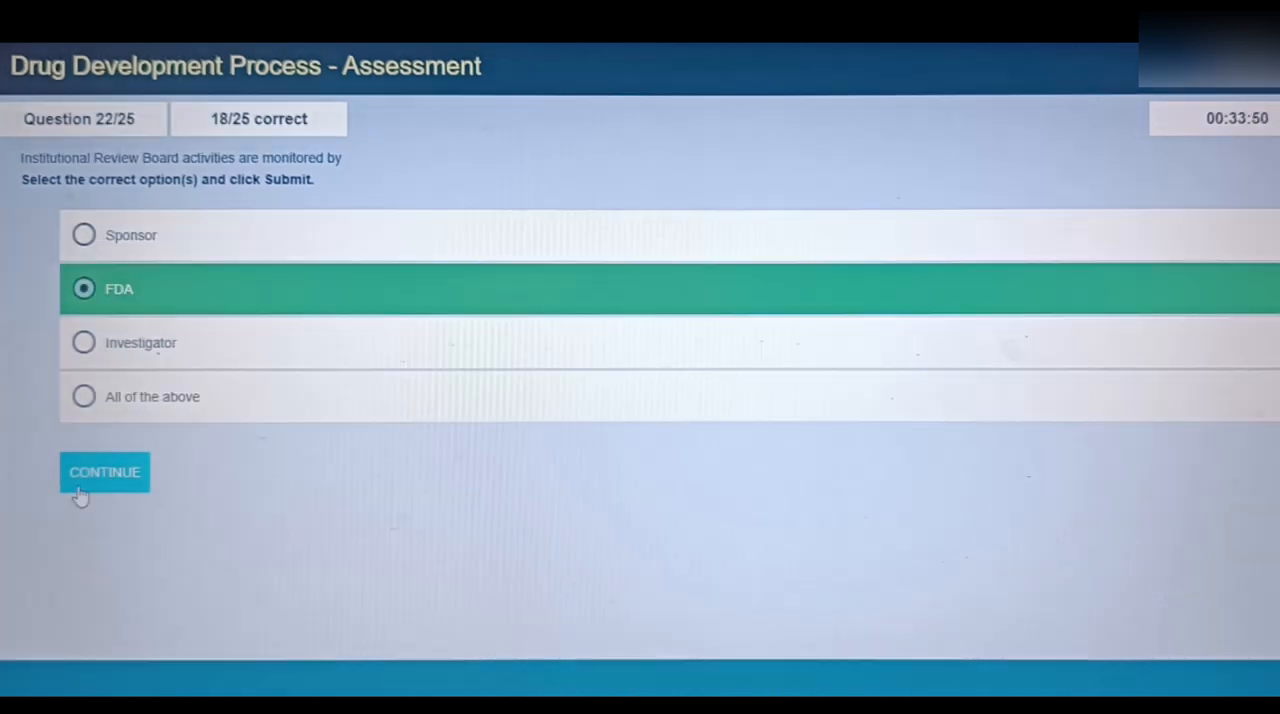
click(104, 471)
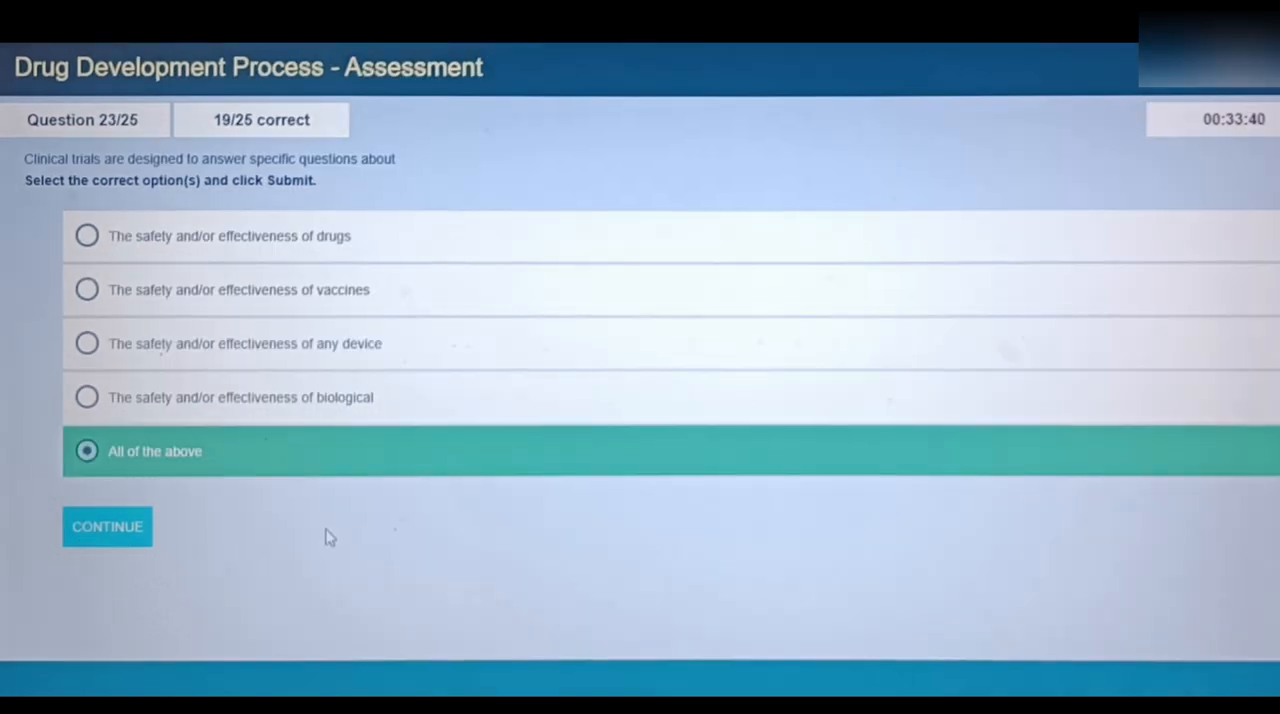